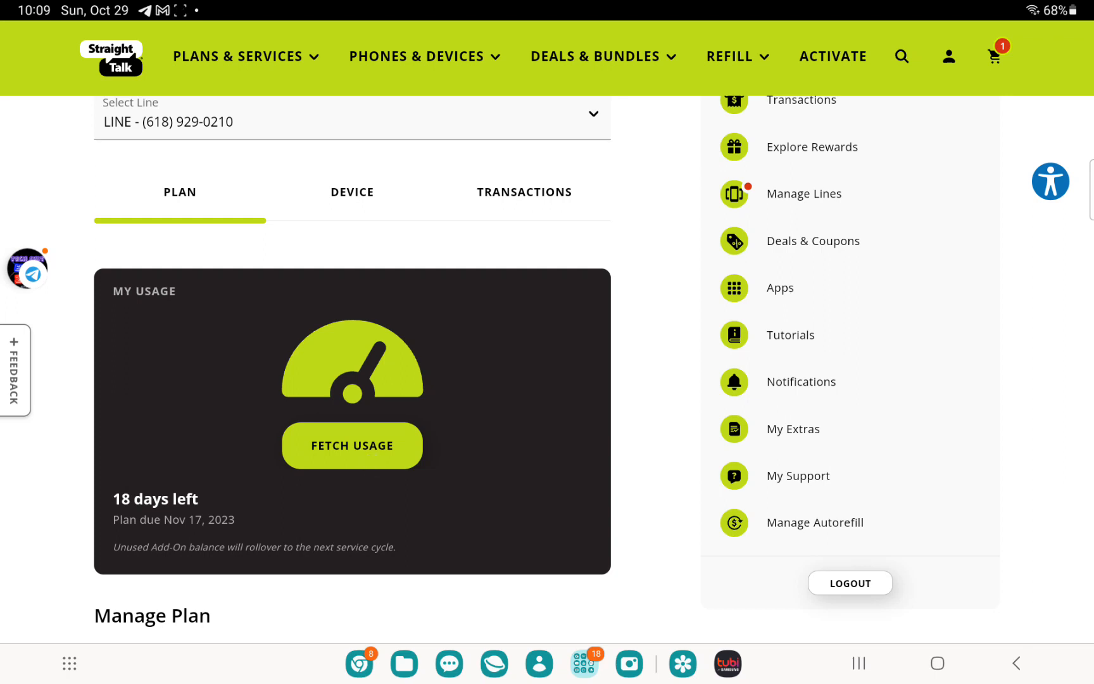
# Step: Fetch usage for the line: unlimited talk and text, 1 GB data, 18 days left
pyautogui.click(352, 446)
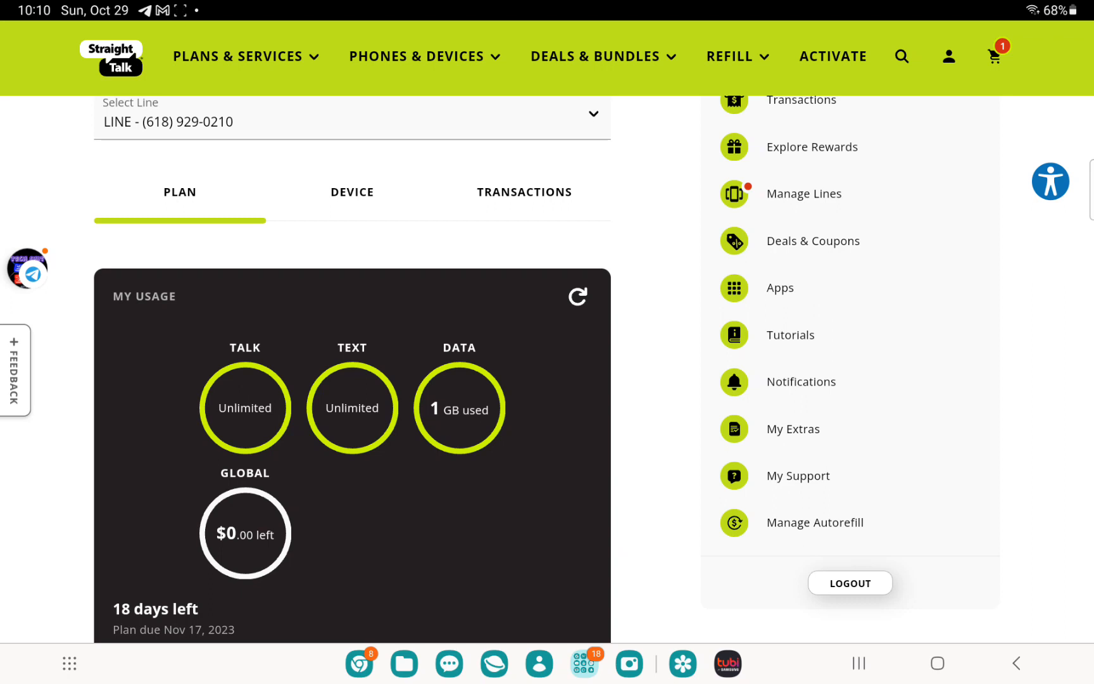
pyautogui.scroll(-3)
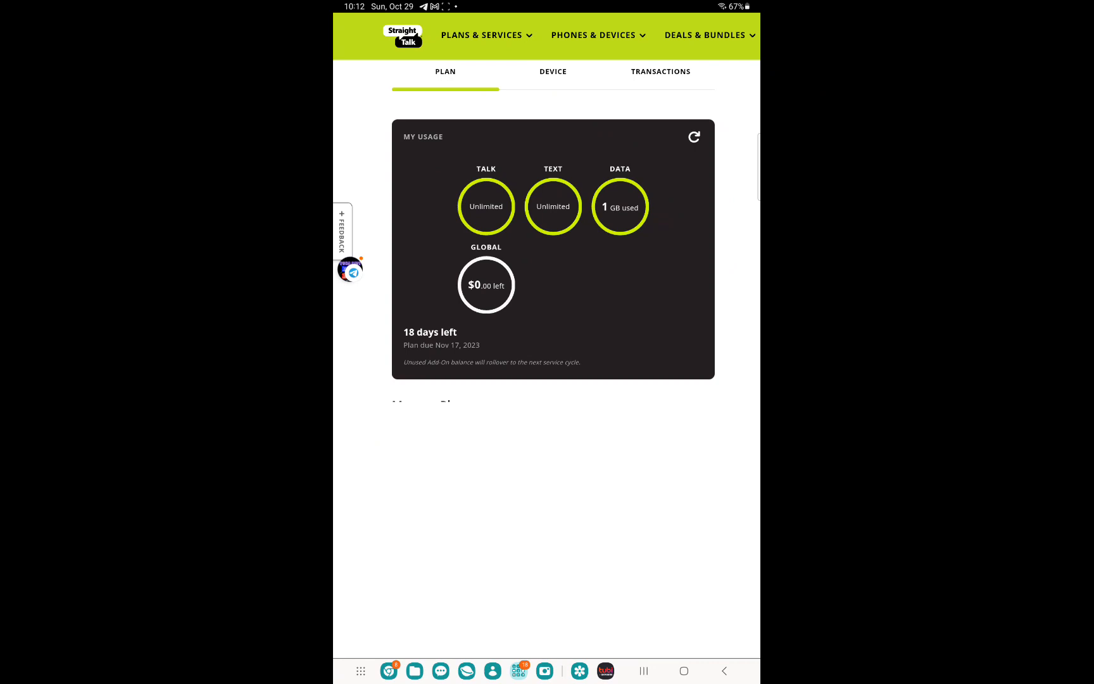
pyautogui.click(949, 56)
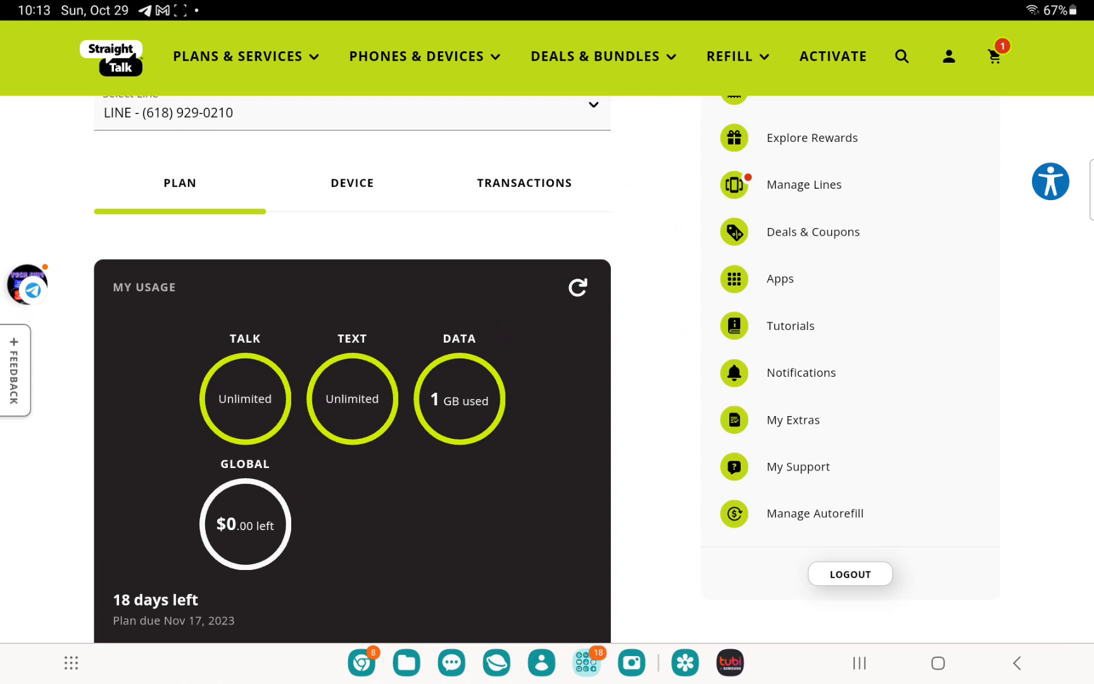
pyautogui.scroll(-3)
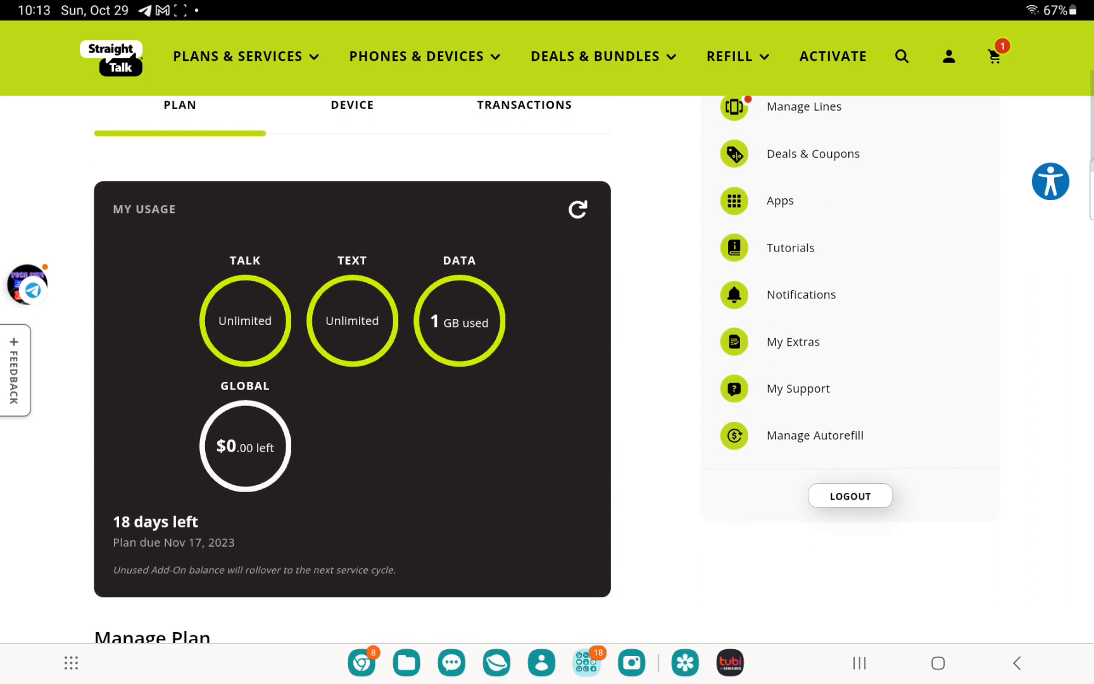
pyautogui.scroll(-3)
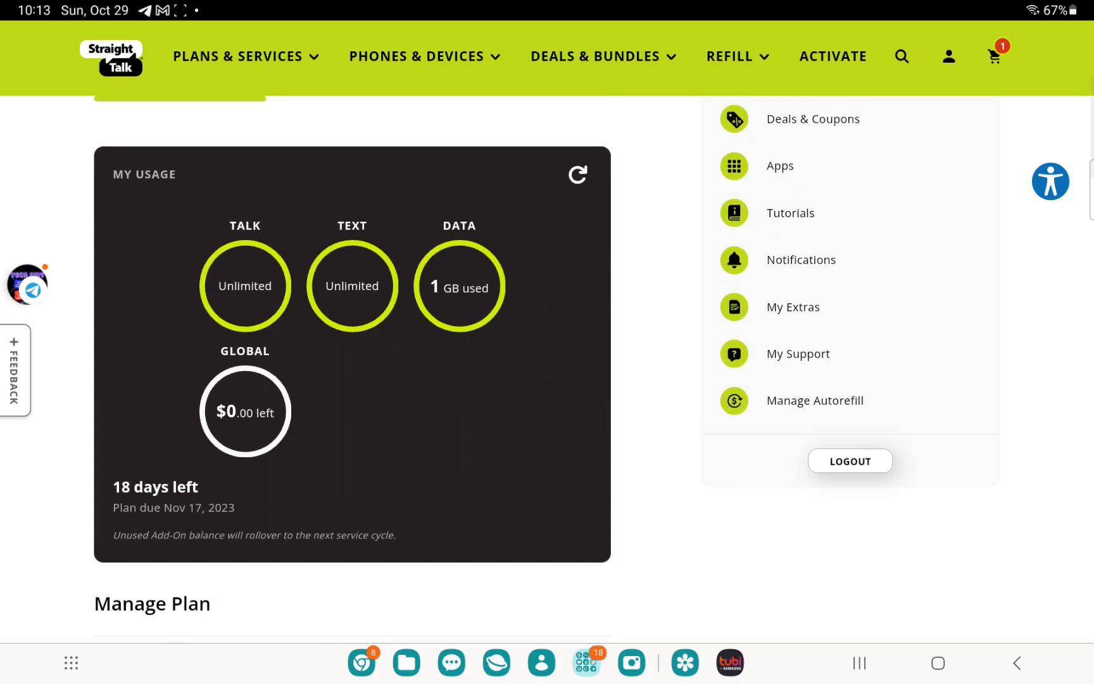